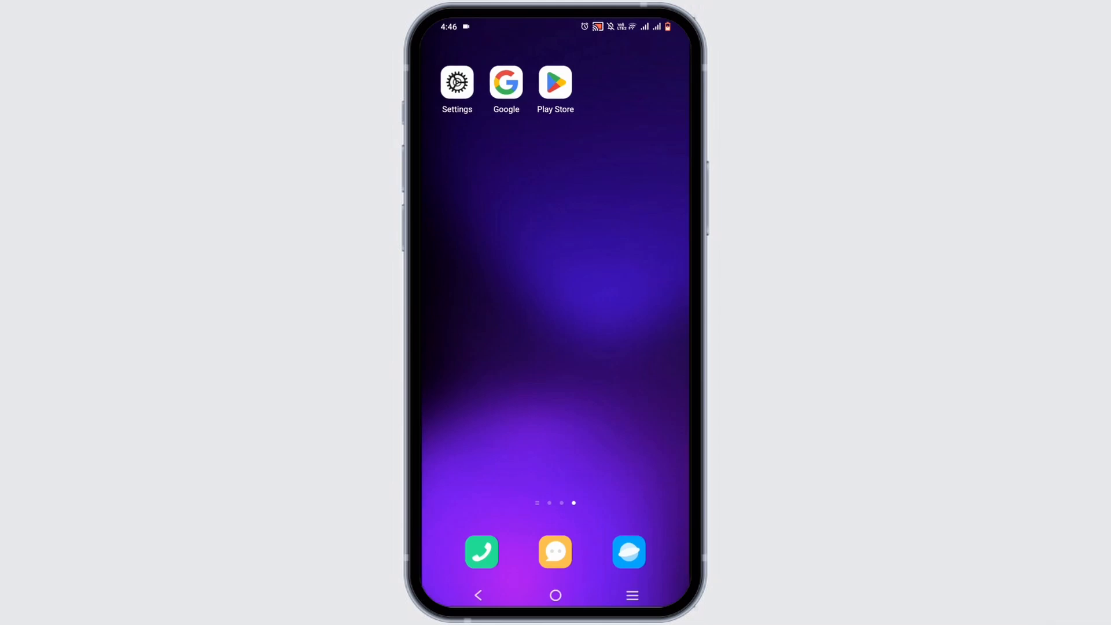
Step: Open Settings from the home screen and scroll down to the Accounts (Passwords & accounts) page
left_click(456, 81)
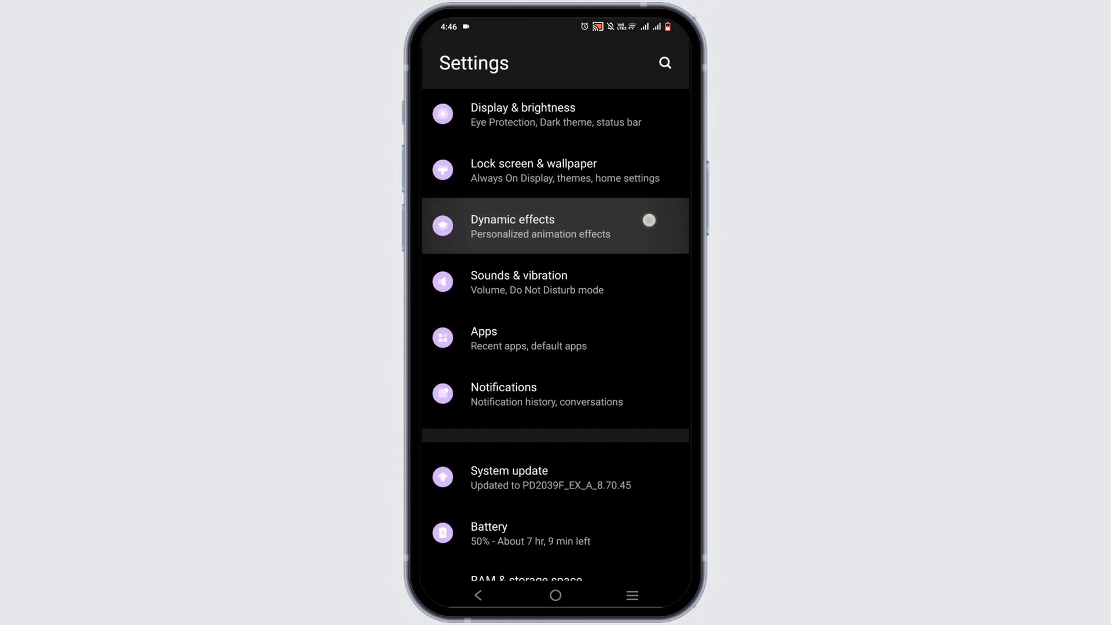
scroll("down", 3)
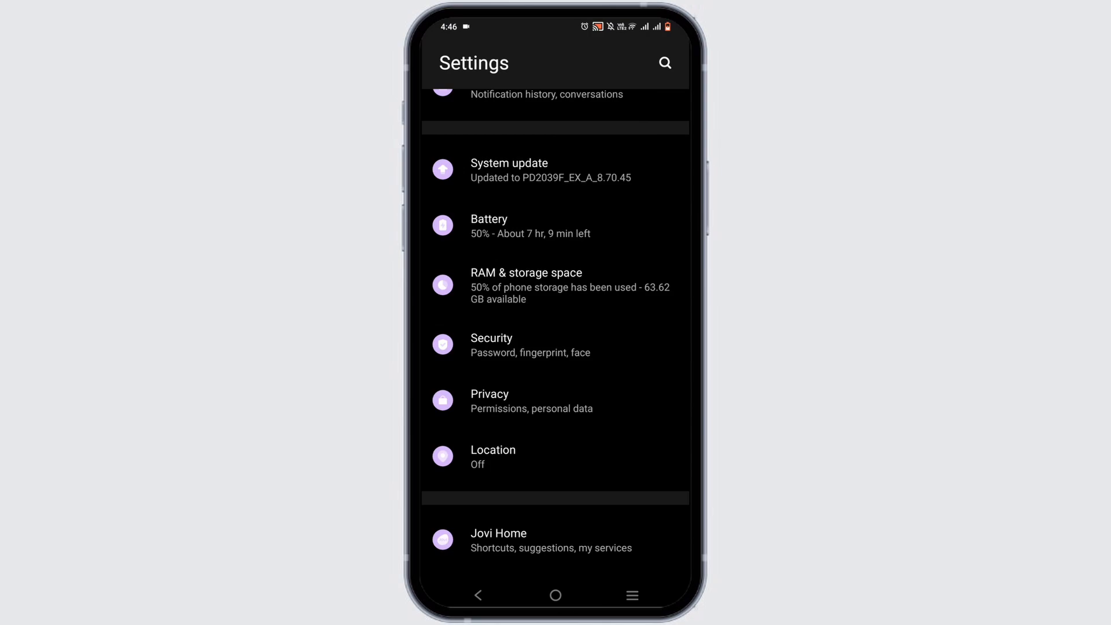
scroll("down", 3)
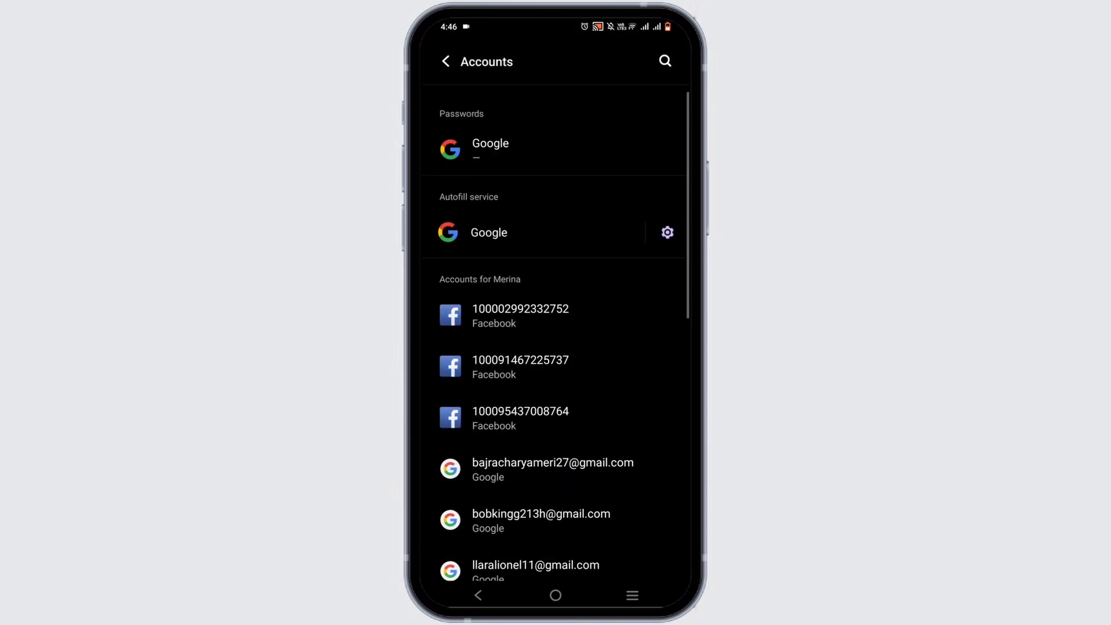
Step: Open Google Password Manager under Passwords and scroll through the saved passwords list
left_click(490, 149)
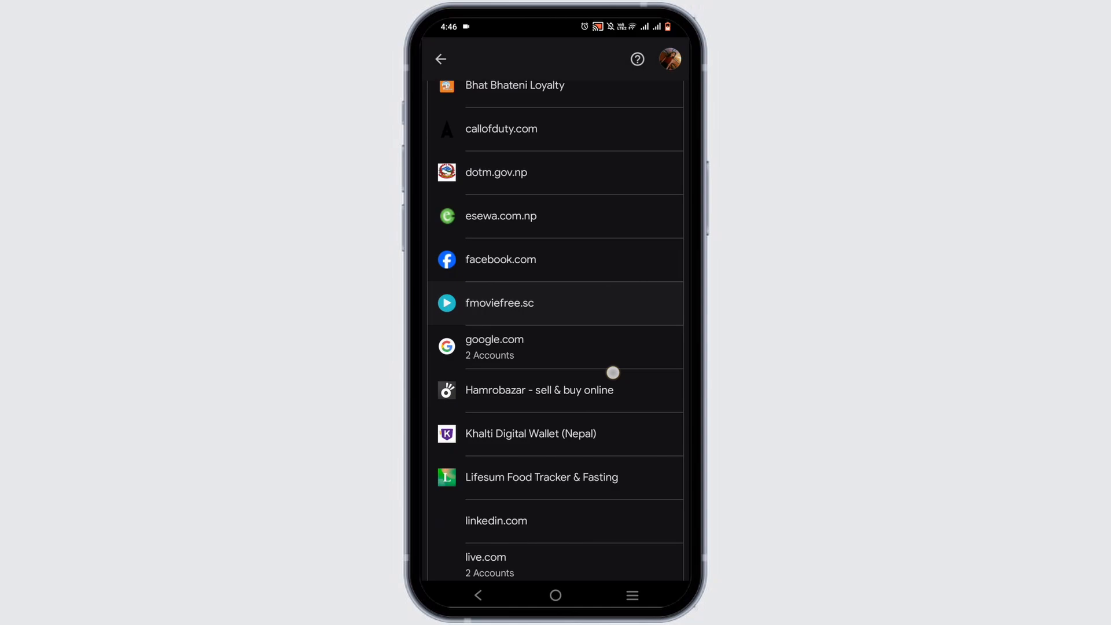
scroll("down", 3)
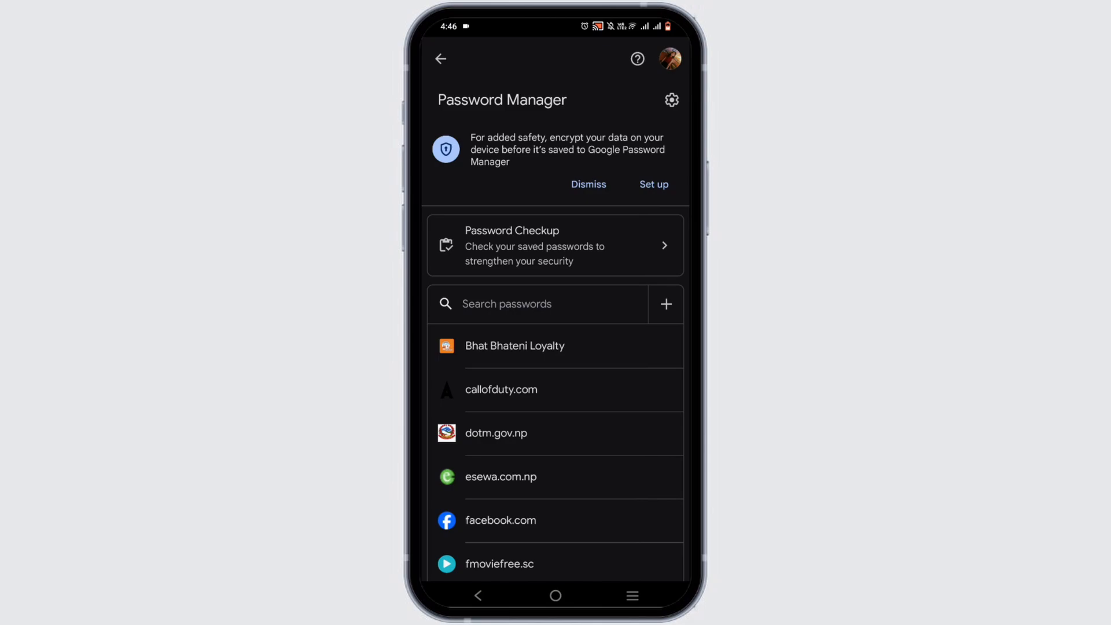
Step: Review Password Manager settings for auto sign-in, alerts, export and import, then go back to Accounts
left_click(671, 99)
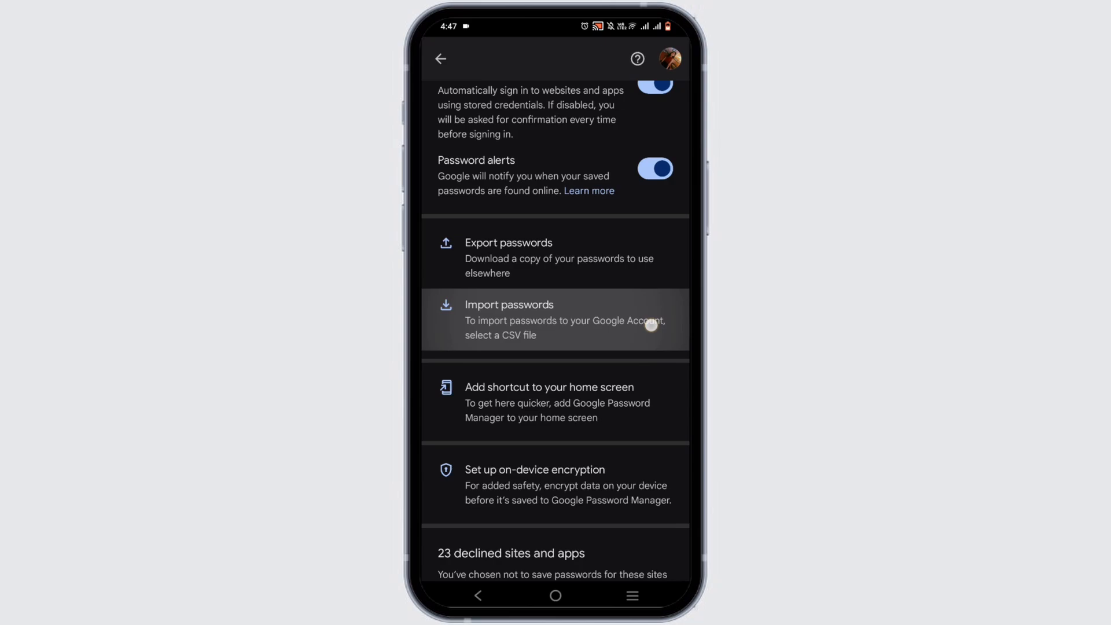
scroll("down", 3)
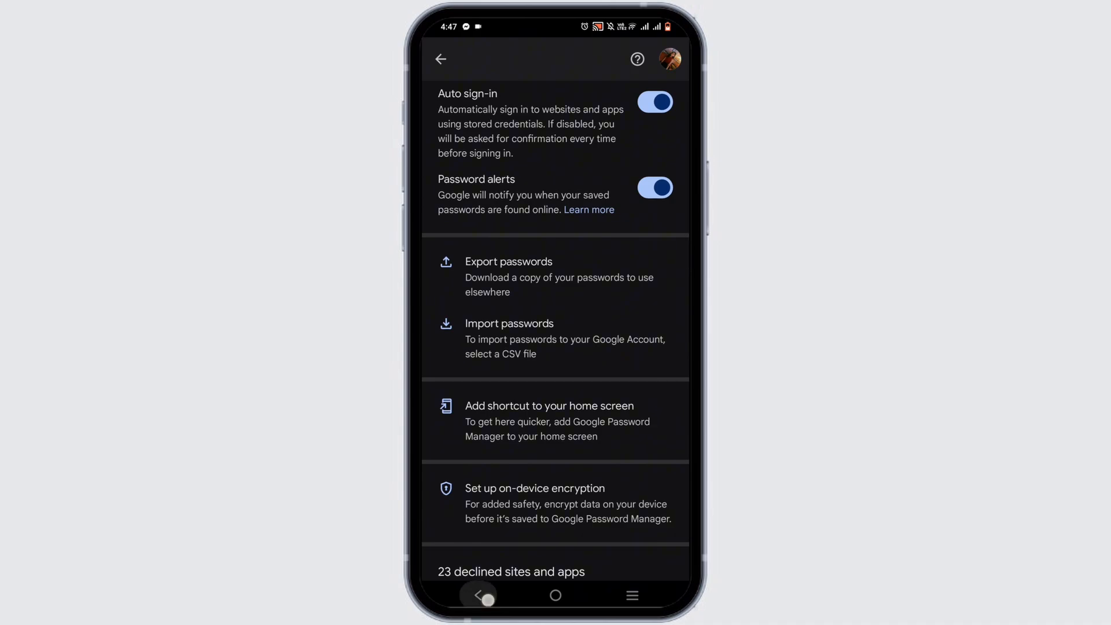
left_click(440, 59)
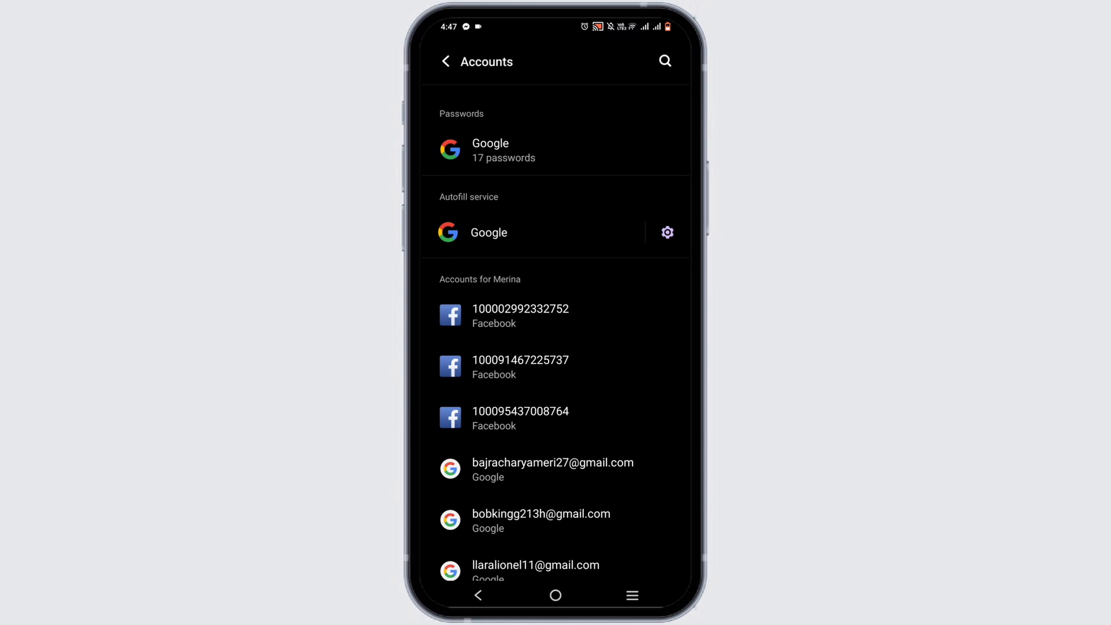
Step: Go back to Settings, open Google (Services & preferences) and then its Autofill options
left_click(444, 61)
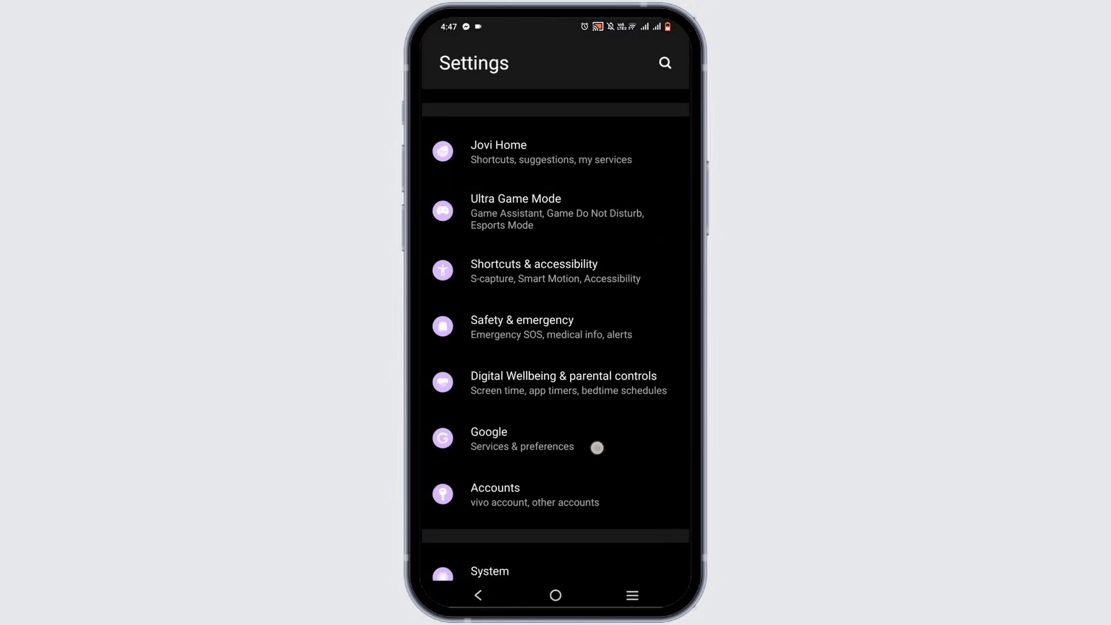
left_click(489, 437)
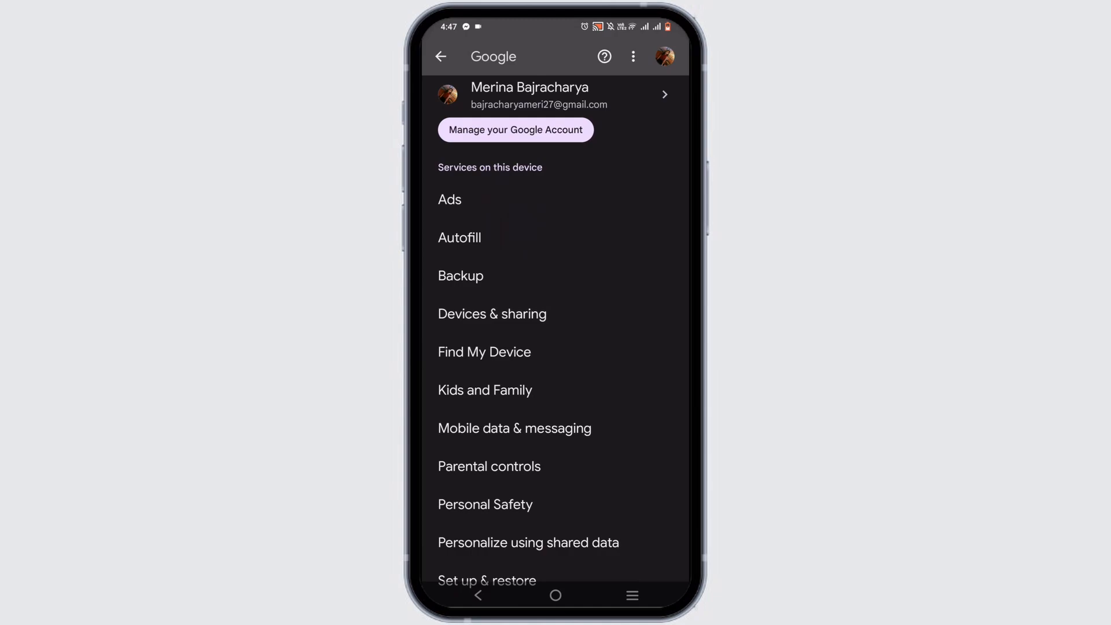
left_click(460, 237)
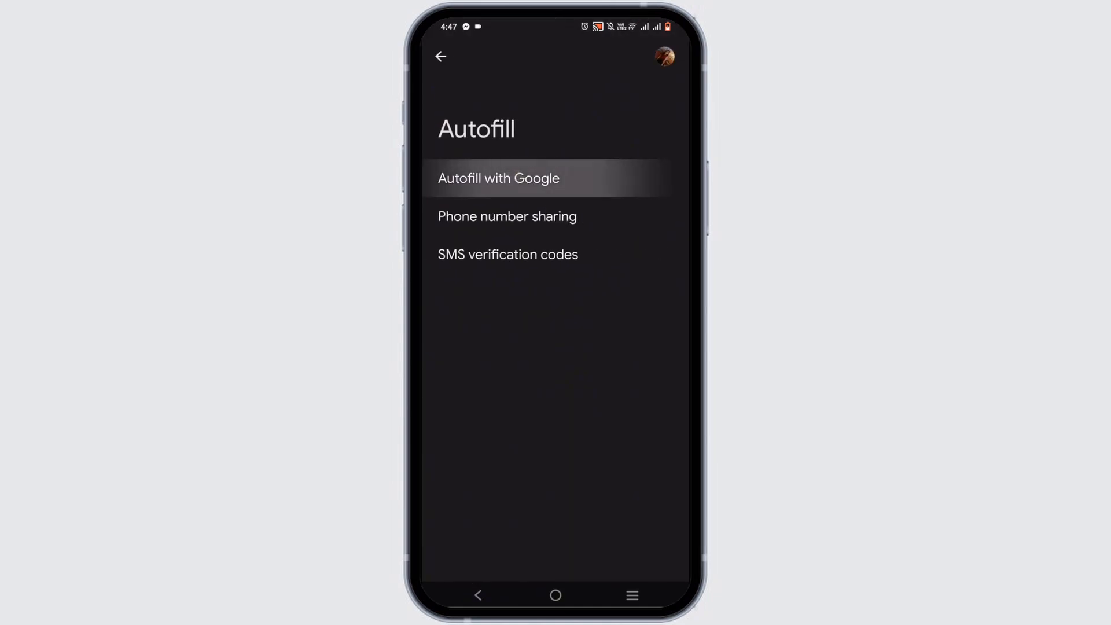
Step: Check the Autofill with Google options and return to the Google services page
left_click(498, 178)
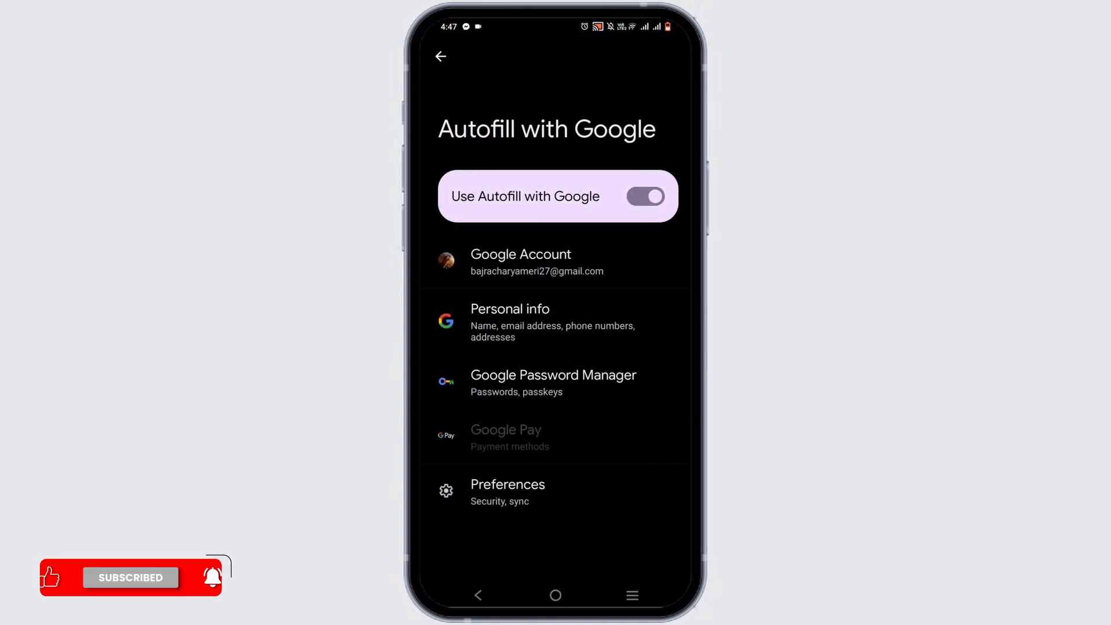
left_click(440, 56)
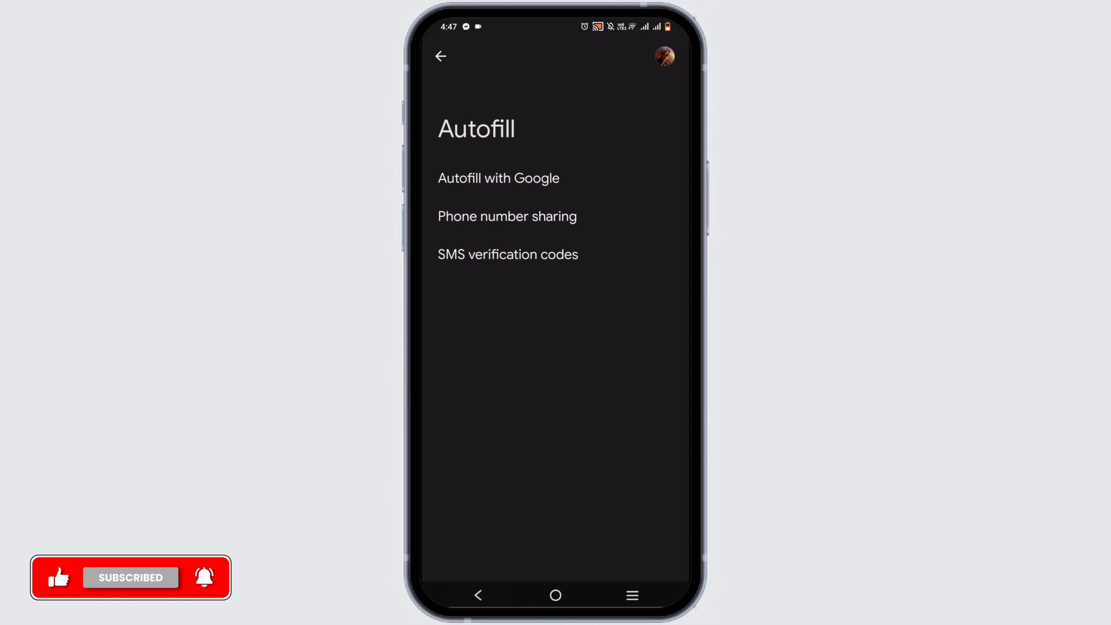
left_click(440, 55)
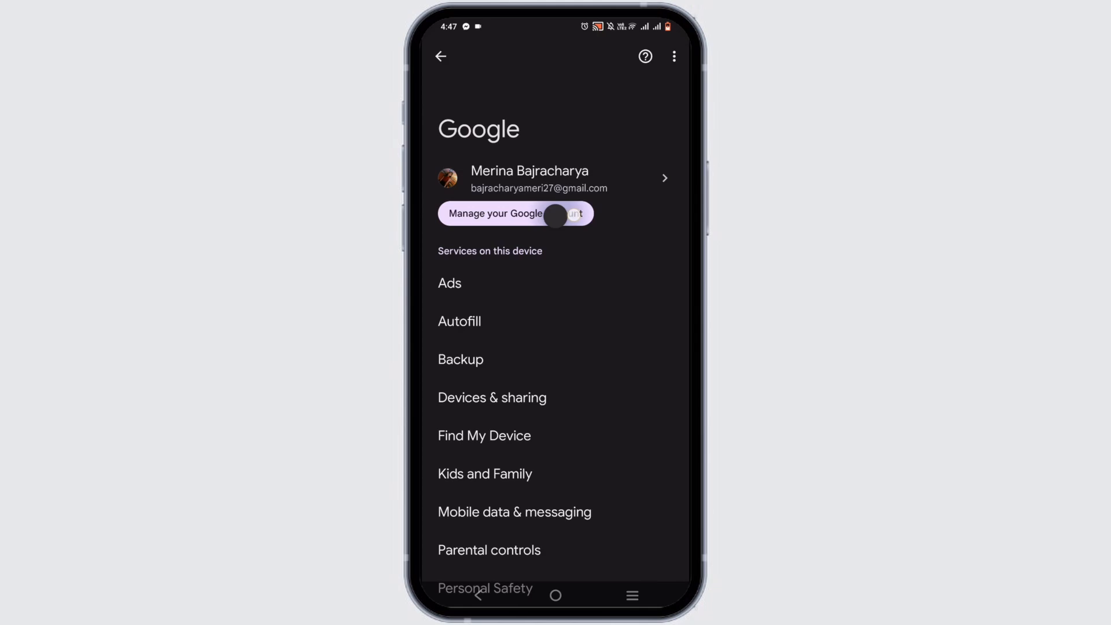
Step: Open Manage your Google Account, switch to Security and scroll down to the Password entry
left_click(515, 213)
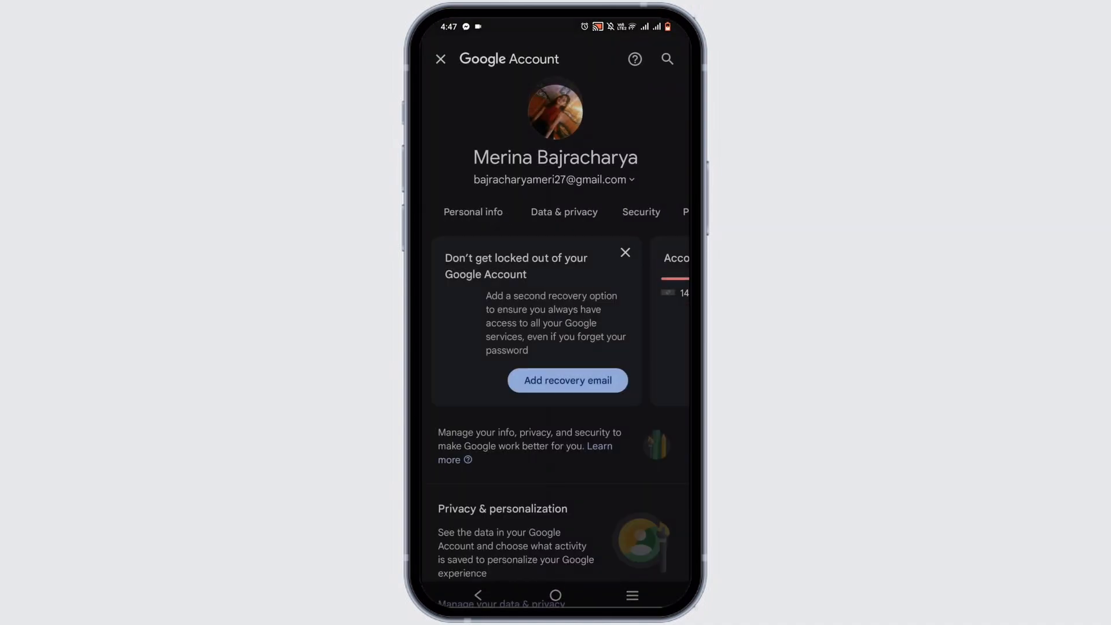
left_click(640, 212)
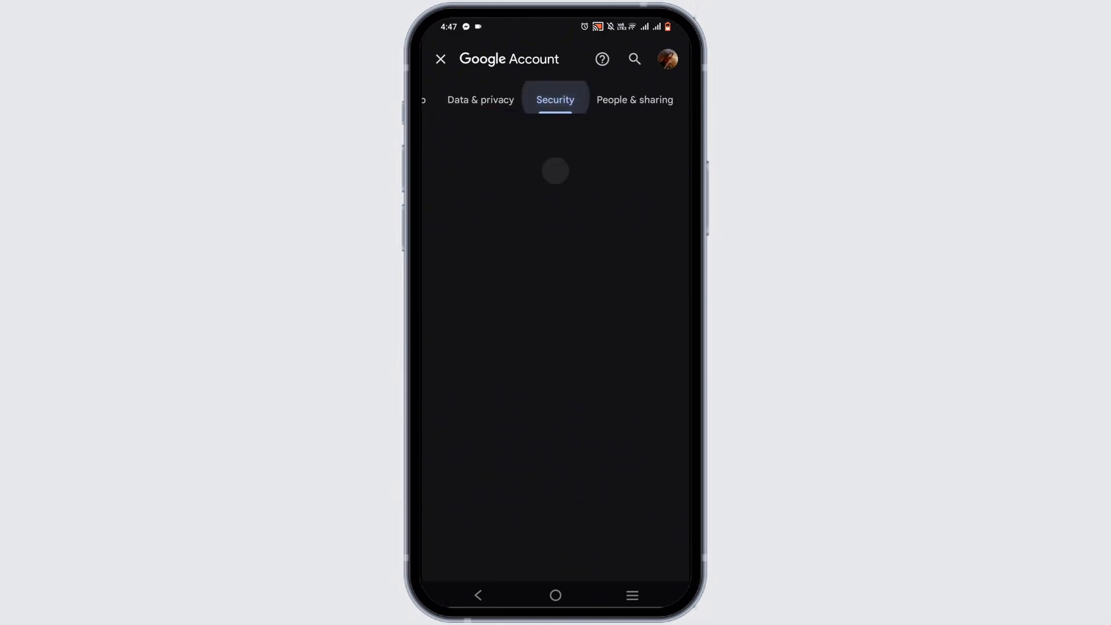
left_click(554, 100)
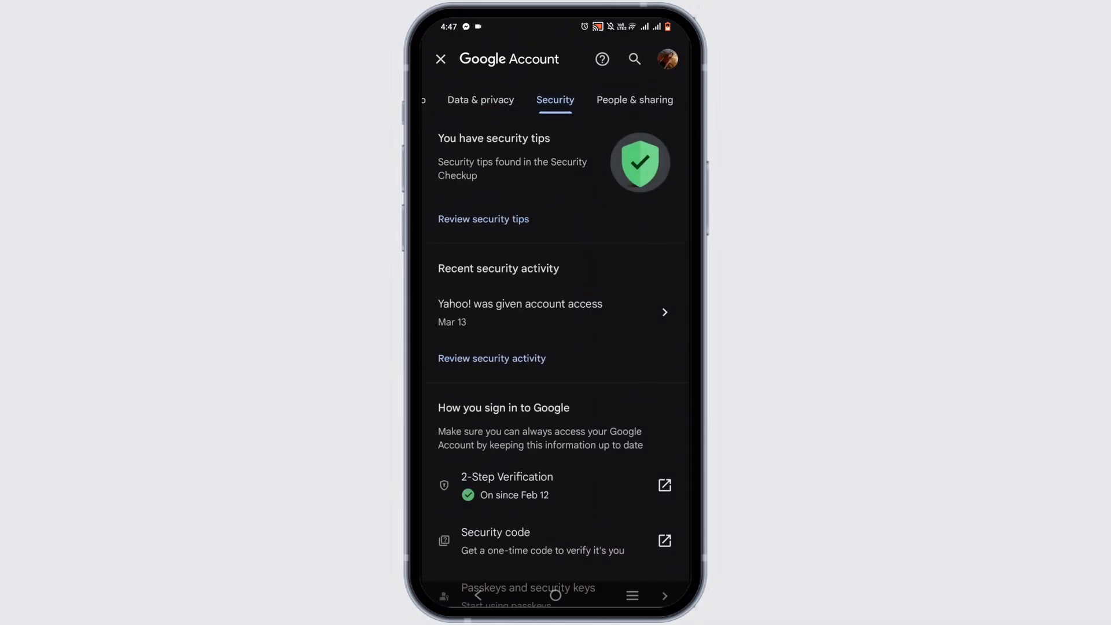
scroll("down", 3)
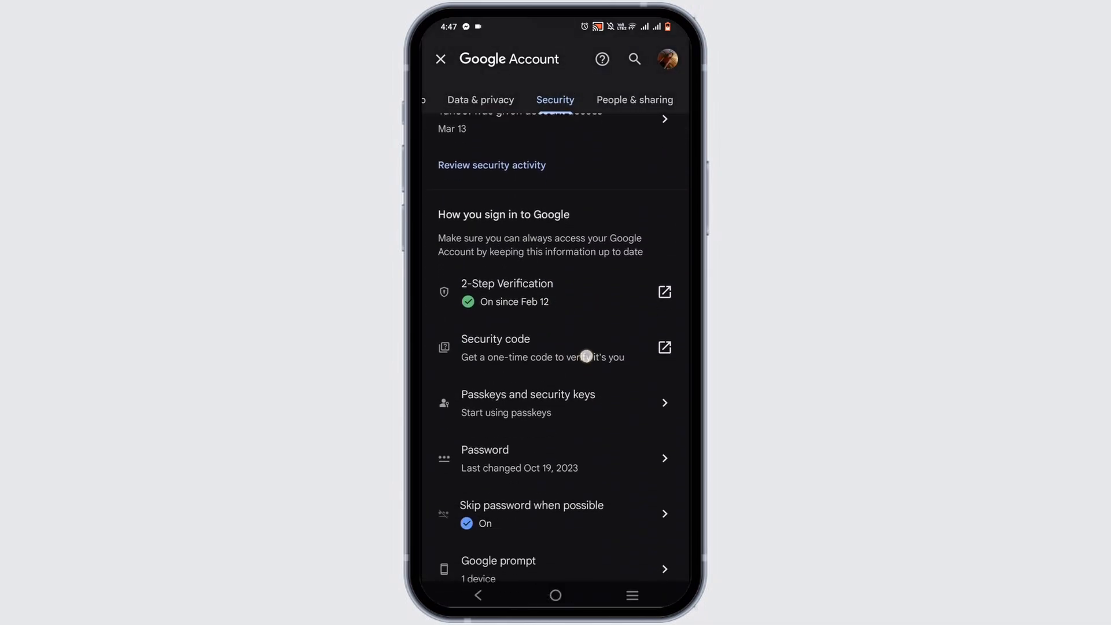